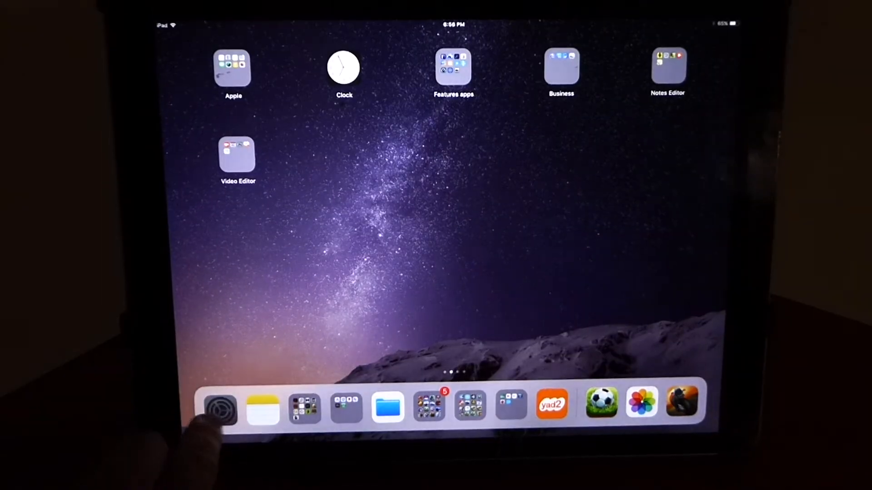
- Launch Settings from the dock to check General > Software Update for iOS 11.0
click(223, 410)
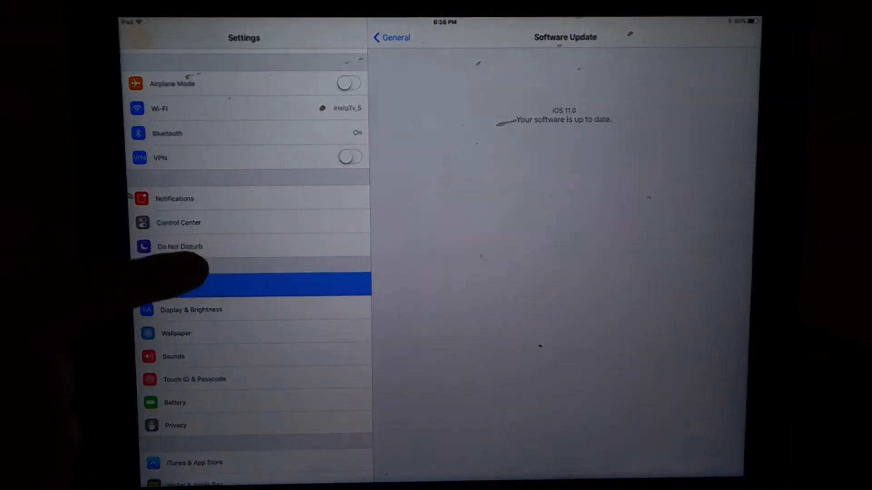
- Browse Soccer Stars competitions, then tap the recording status bar to request stopping
click(179, 222)
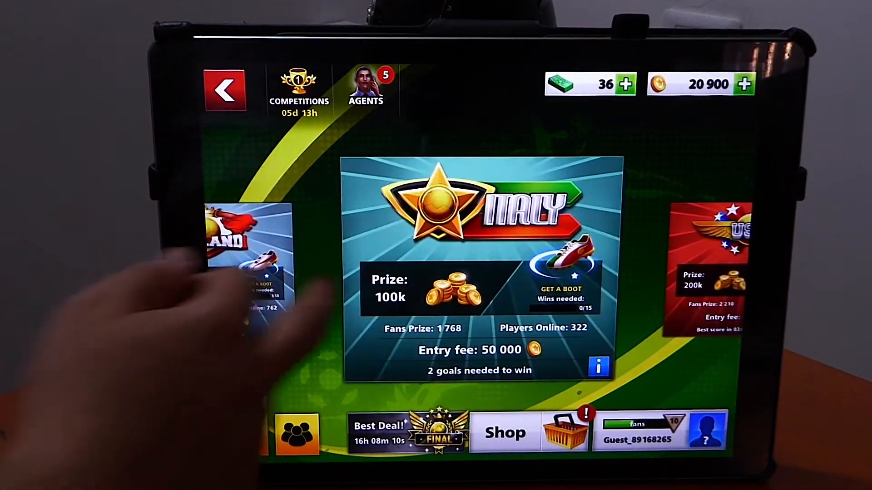
click(707, 437)
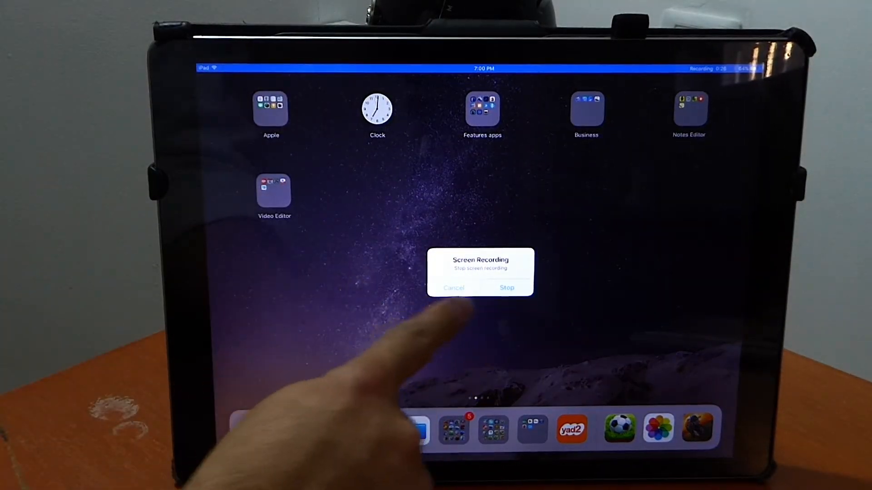
- Stop the screen recording and open the saved clip from the Photos notification
click(507, 288)
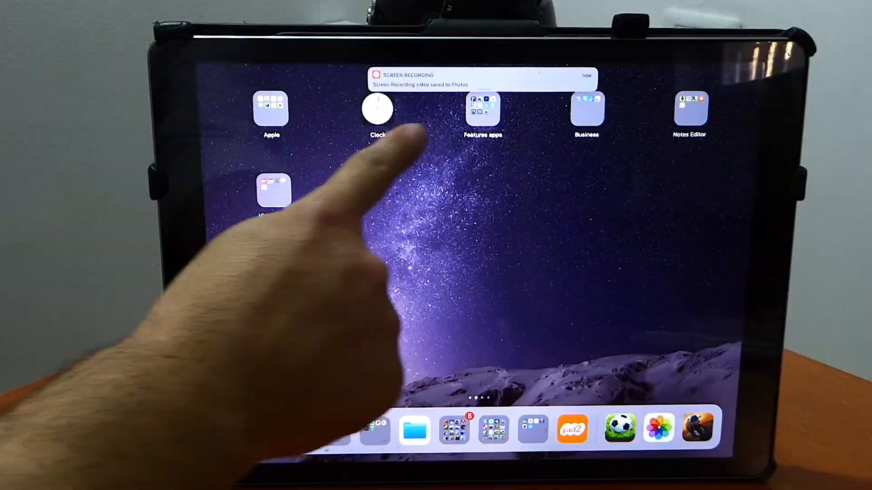
click(621, 431)
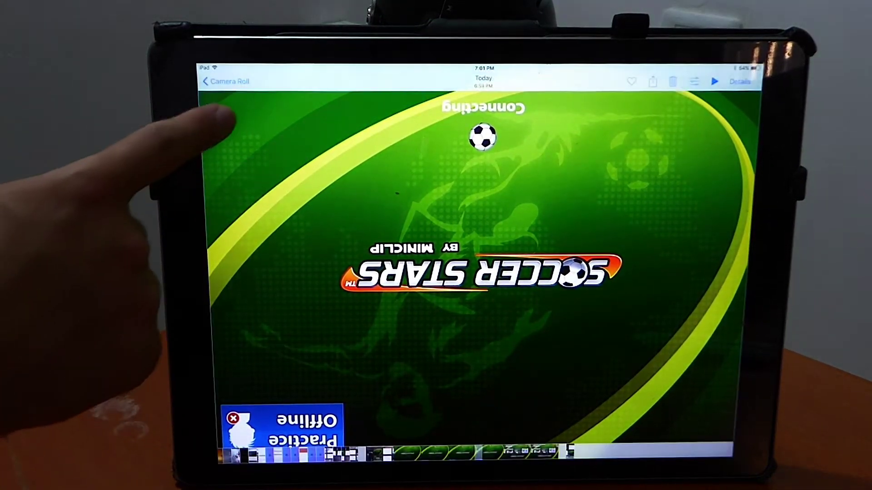
- Play back the Soccer Stars screen recording from the Camera Roll
click(228, 82)
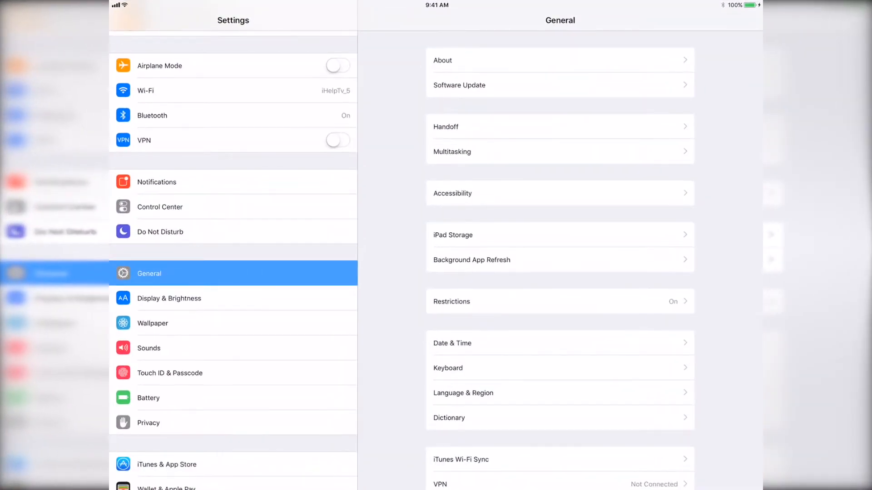
click(560, 85)
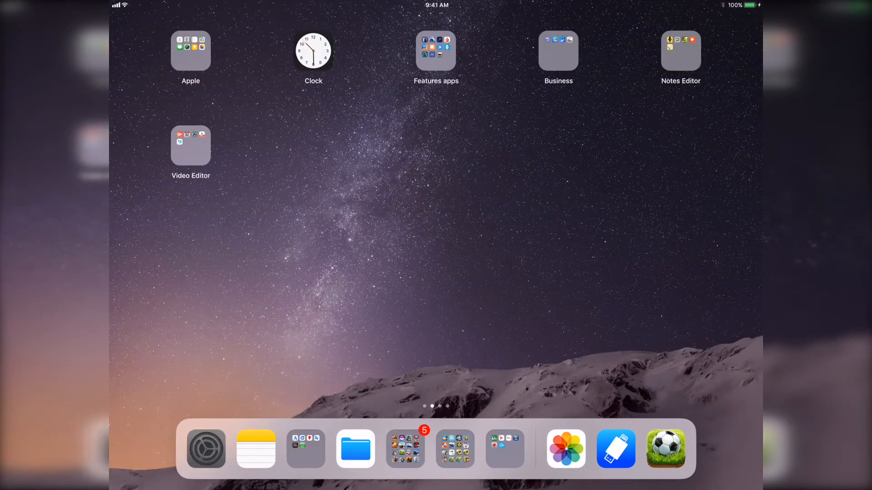
click(203, 452)
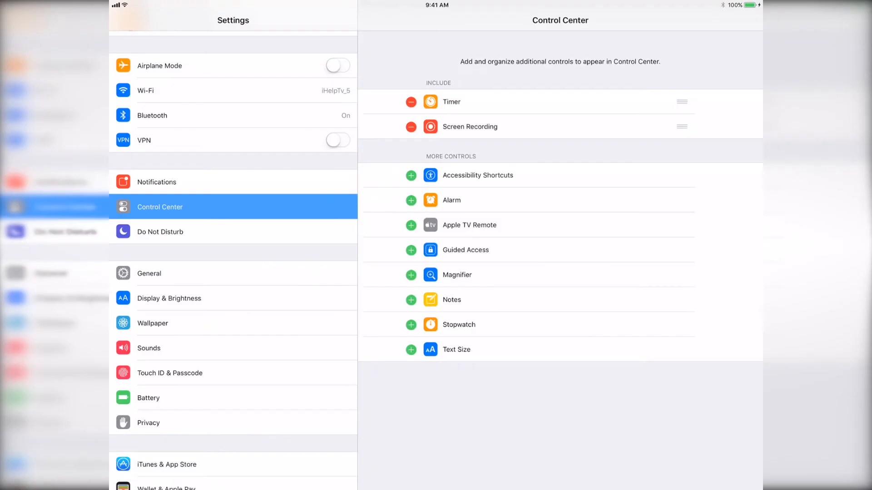
- Remove Screen Recording from Control Center's Include list, then add it back beside Timer
click(411, 126)
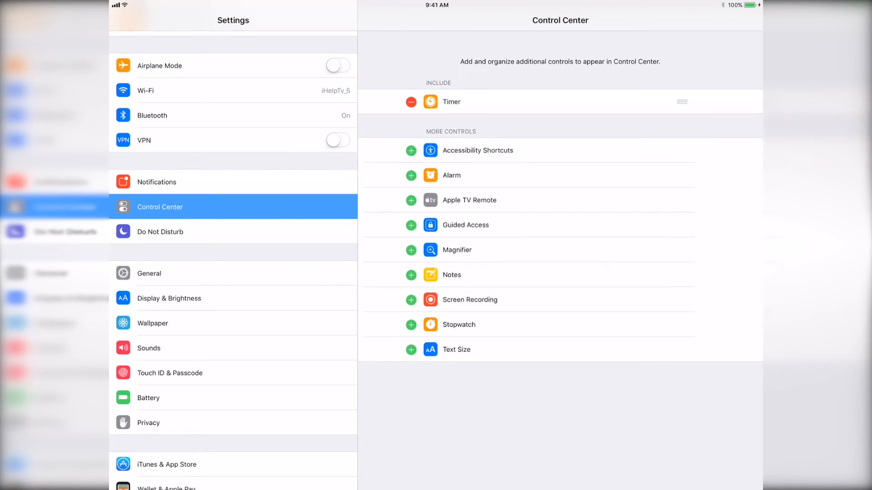
click(411, 300)
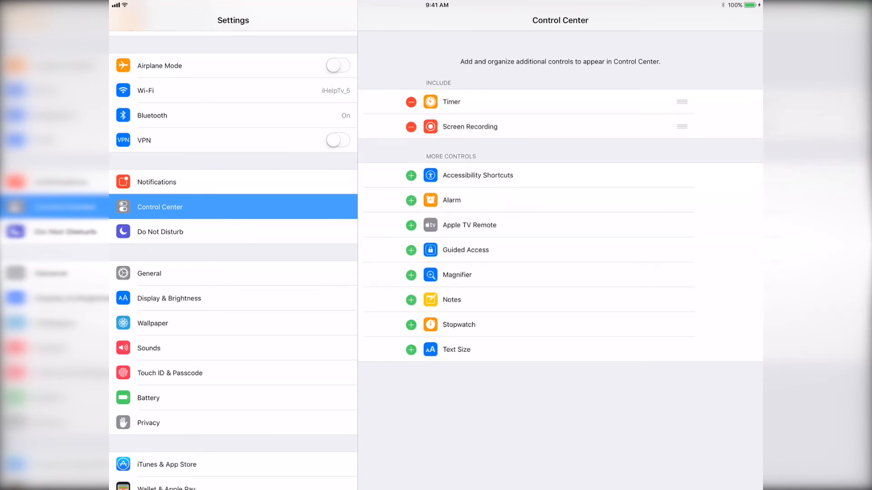